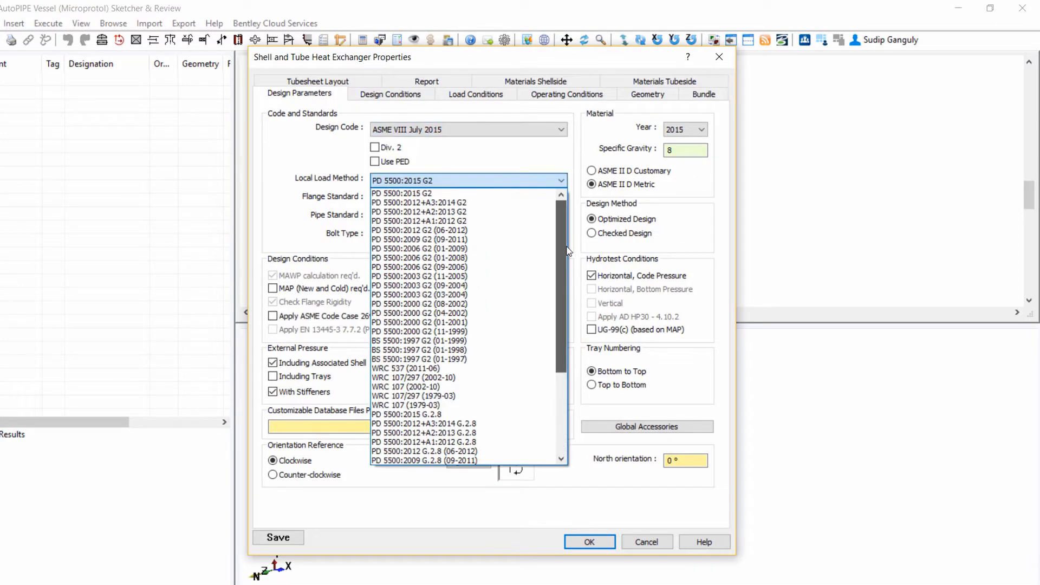
# Step: Review the Motion load settings, then the Bundle data: 30° triangular pitch, 25 mm, 6000 mm tubes
pyautogui.click(476, 93)
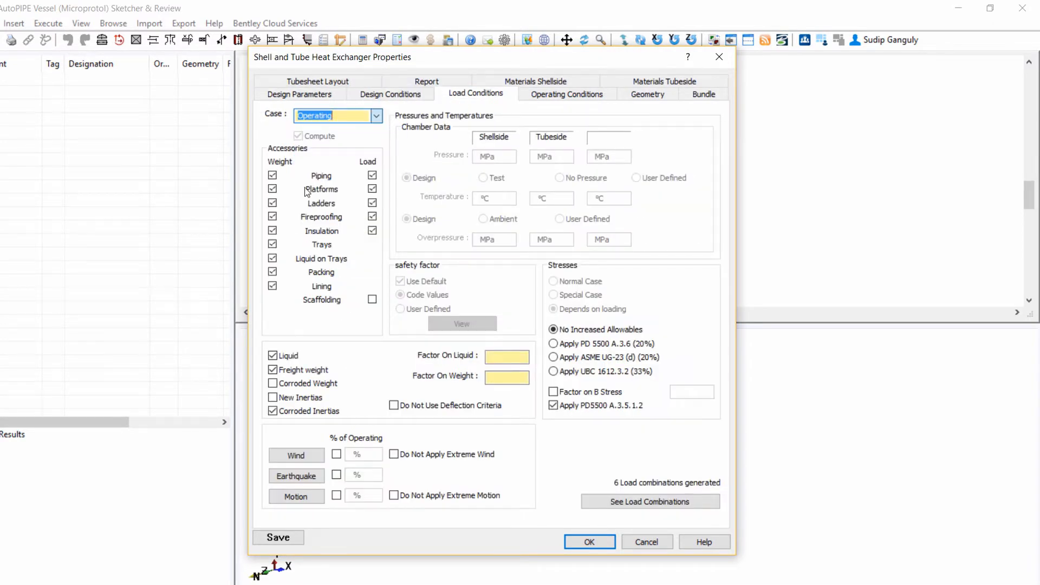
pyautogui.click(295, 477)
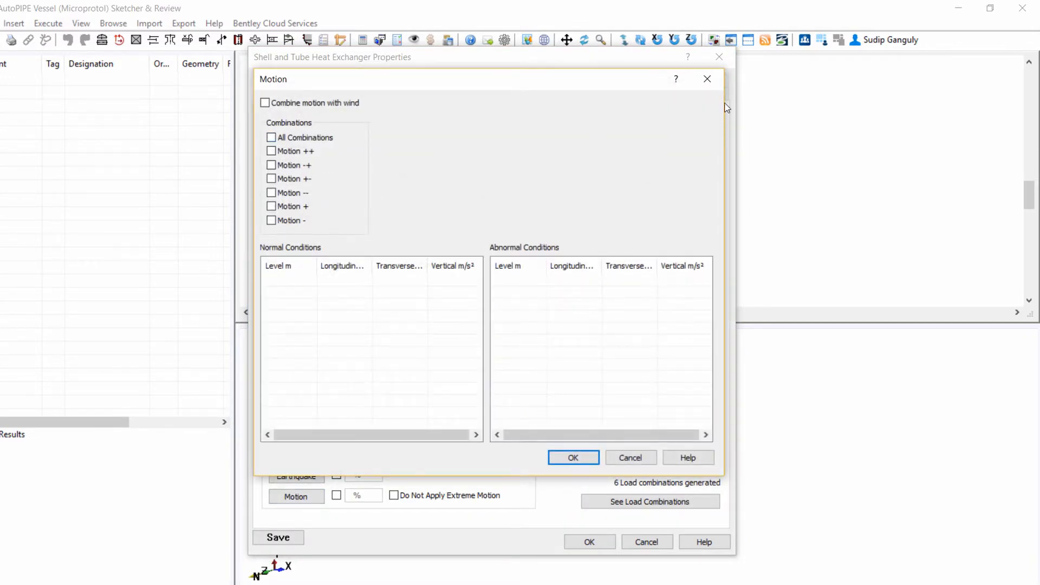
pyautogui.click(707, 79)
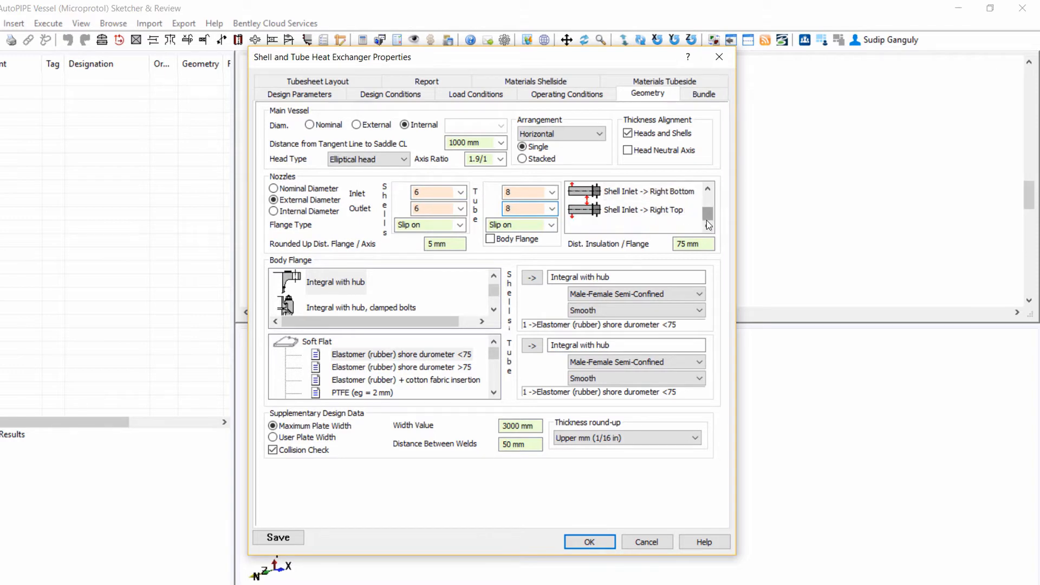
pyautogui.click(702, 93)
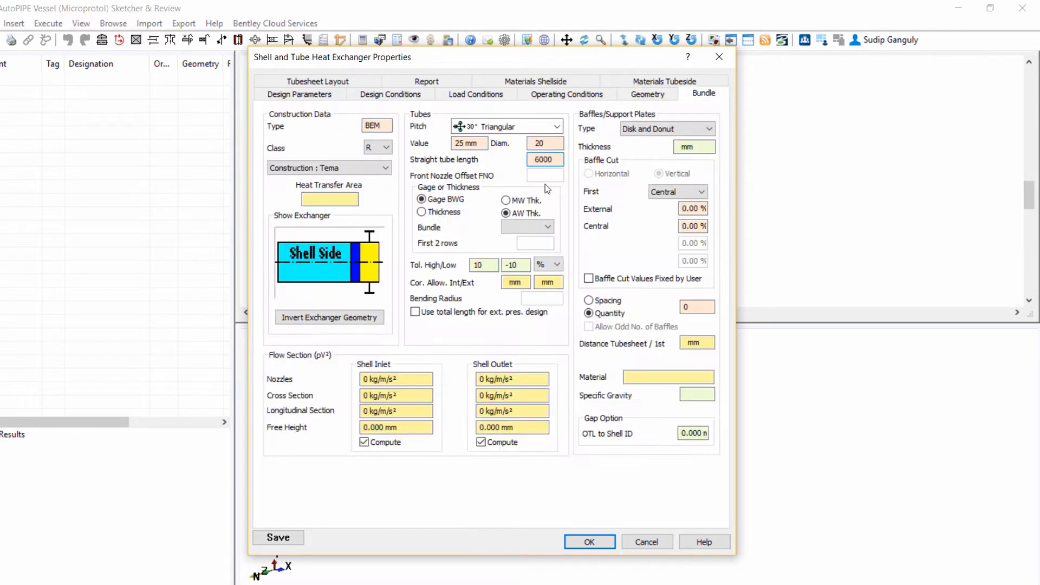
pyautogui.click(543, 159)
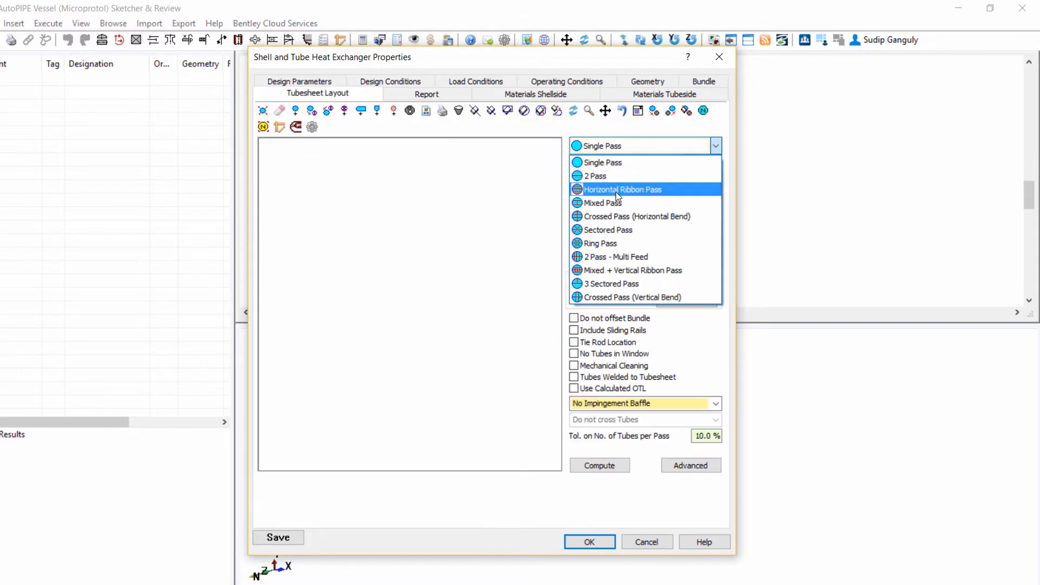
pyautogui.moveTo(602, 203)
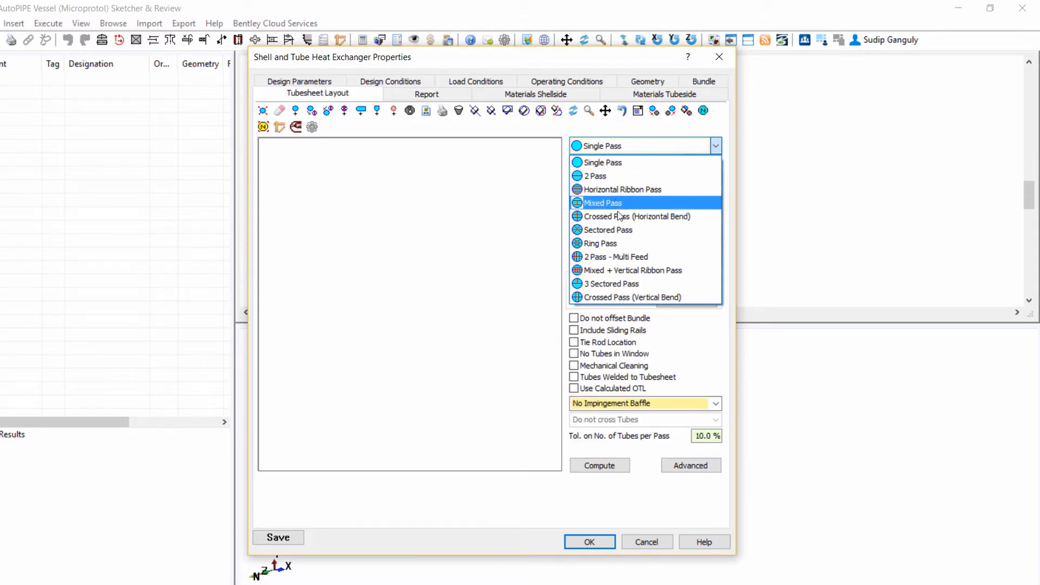
pyautogui.moveTo(631, 296)
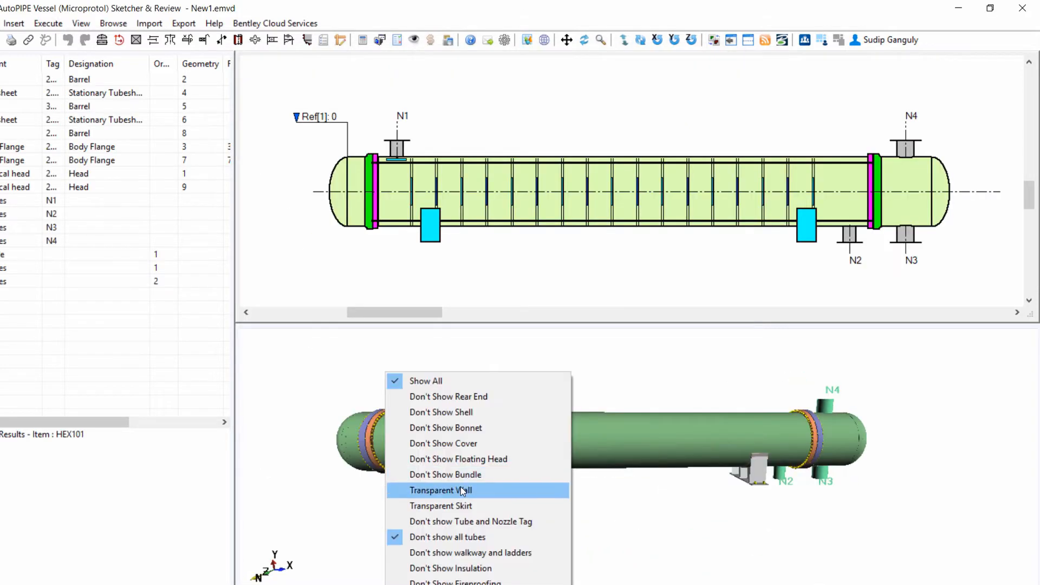
# Step: Show HEX101's 3D view with a Transparent Wall revealing the internal baffles
pyautogui.click(441, 490)
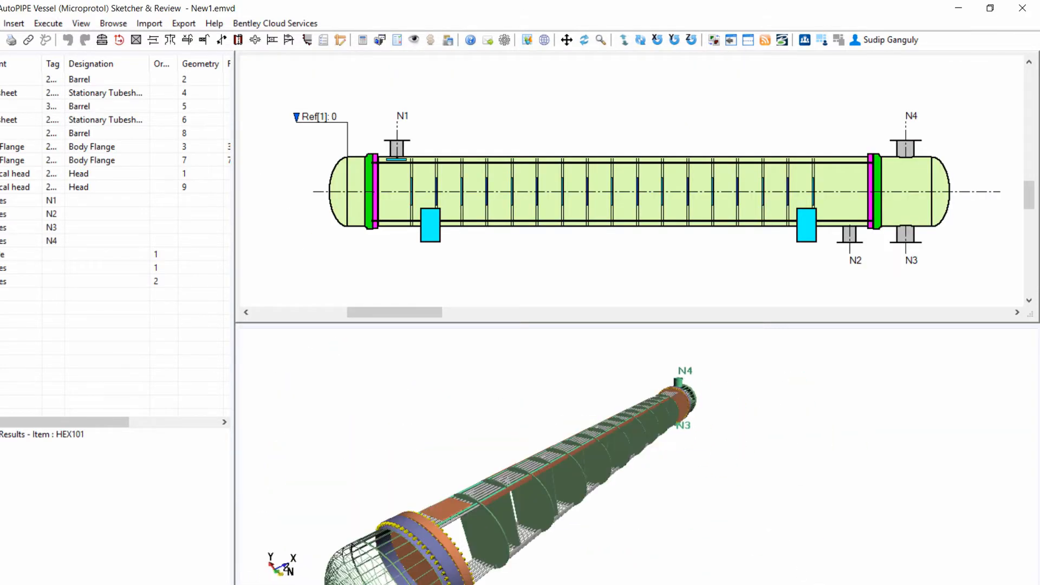